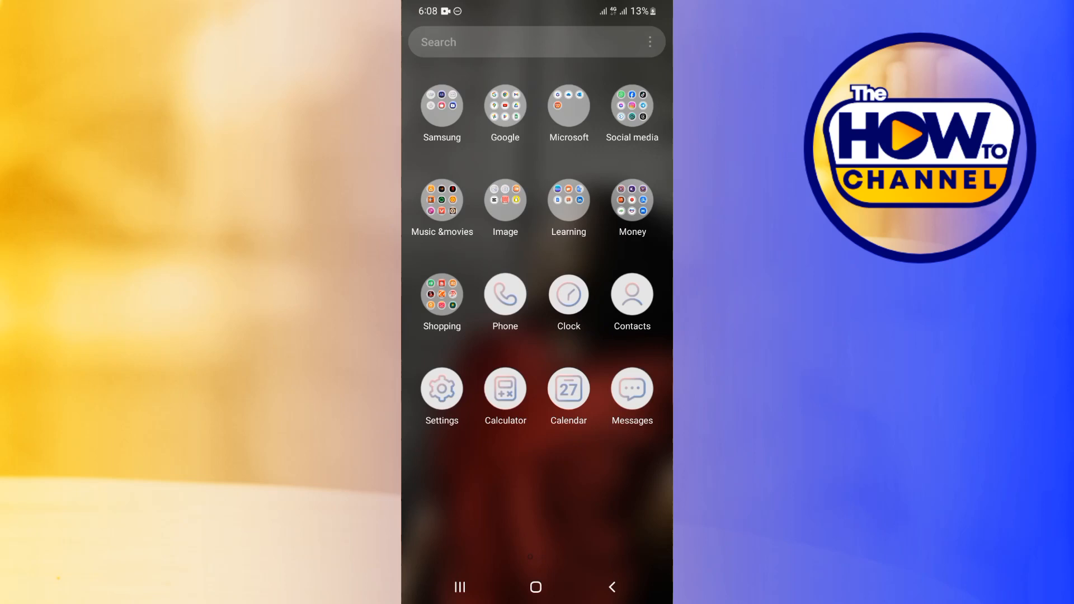
# Step: Open the Image app folder containing Gallery, Camera, CapCut and Snapchat
pyautogui.click(505, 199)
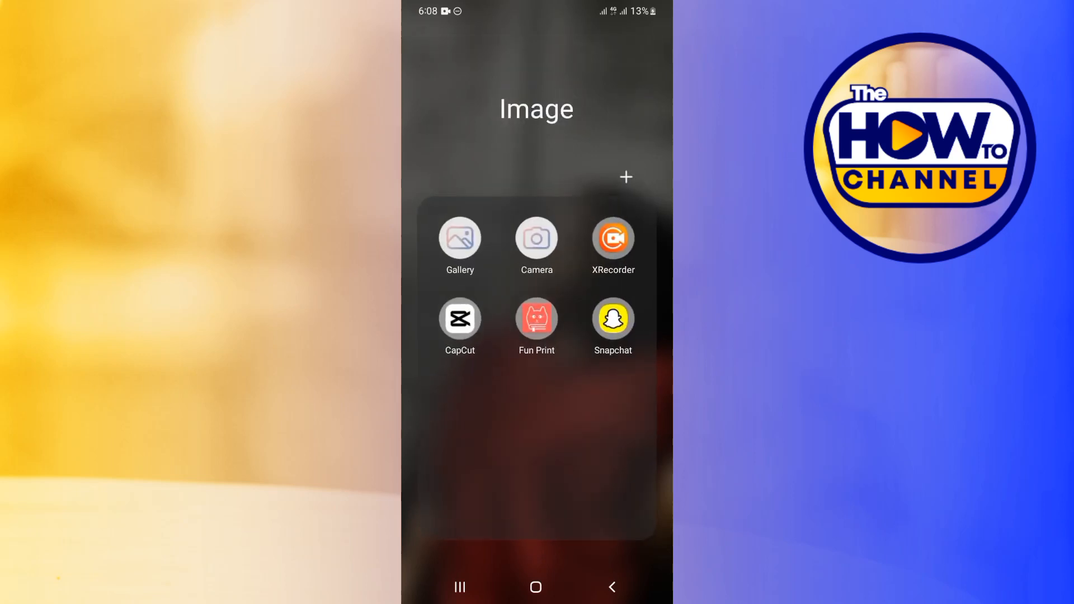
# Step: Launch Snapchat from the Image folder so its camera screen appears
pyautogui.click(613, 319)
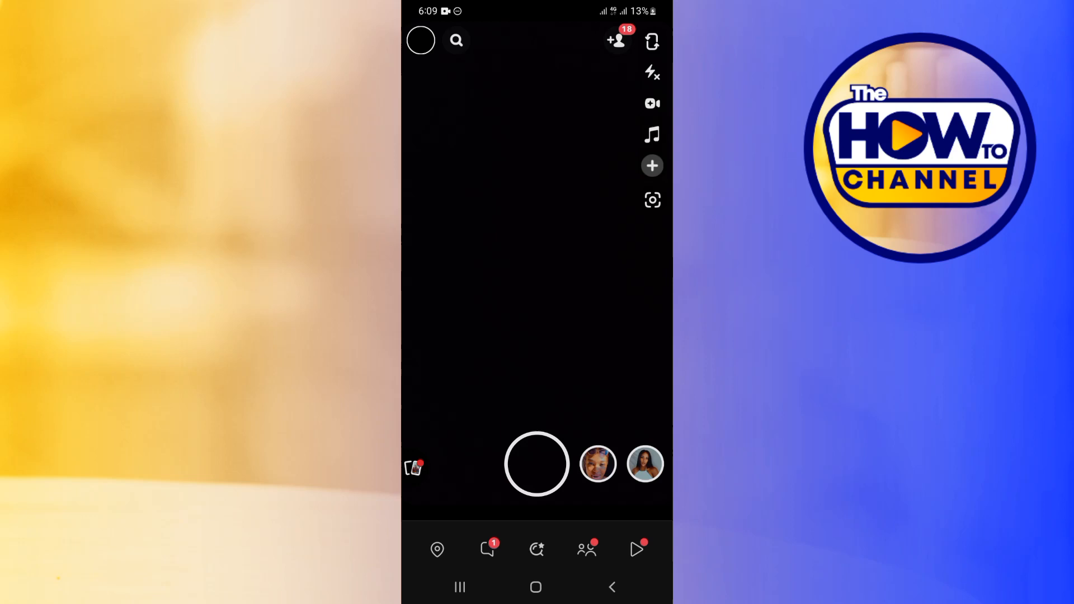
# Step: Switch the Snapchat camera into Director Mode from the My Camera tools list
pyautogui.click(651, 165)
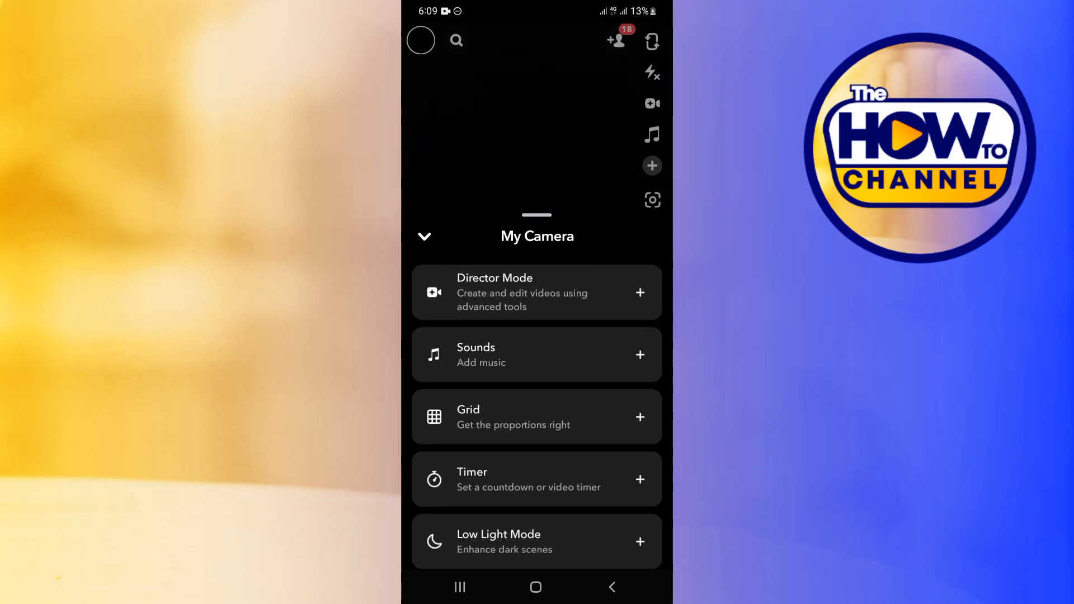
pyautogui.click(424, 236)
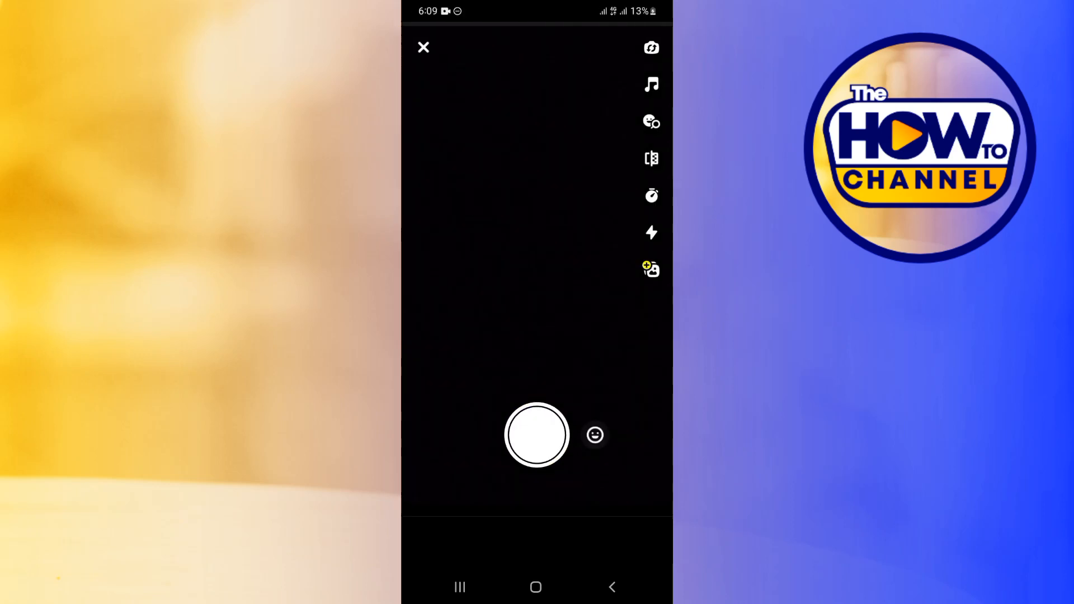
# Step: Record several short Director Mode clips with the shutter so they are ready to preview
pyautogui.click(537, 435)
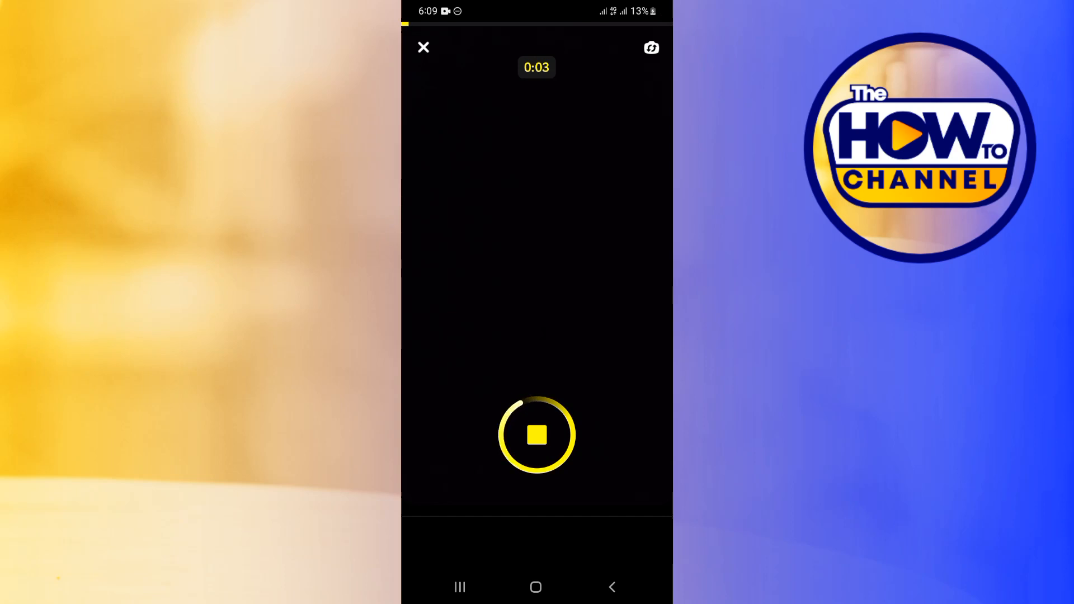
pyautogui.click(537, 435)
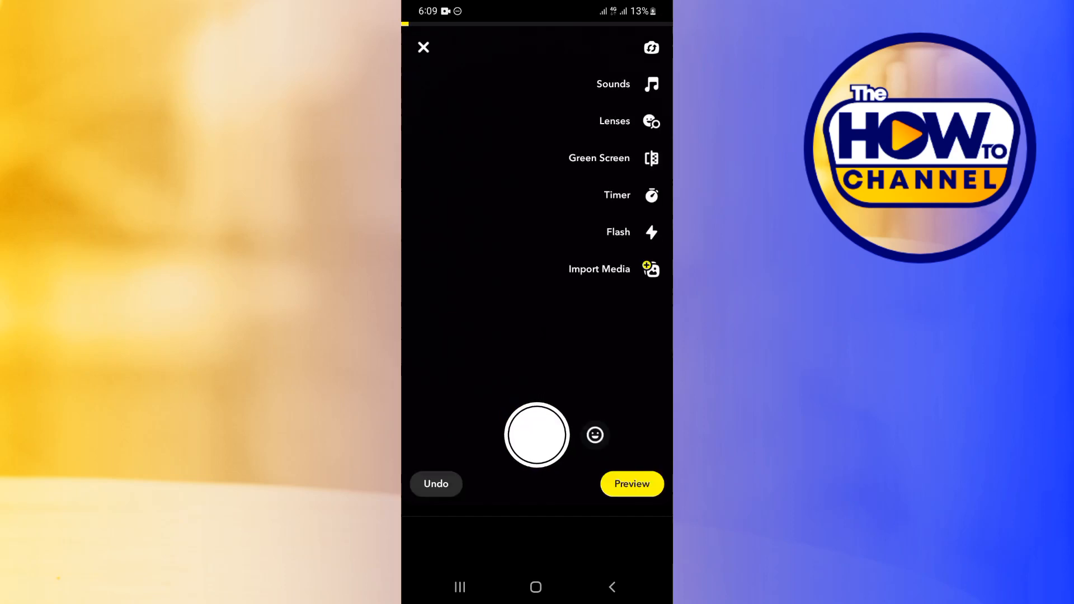
pyautogui.click(537, 435)
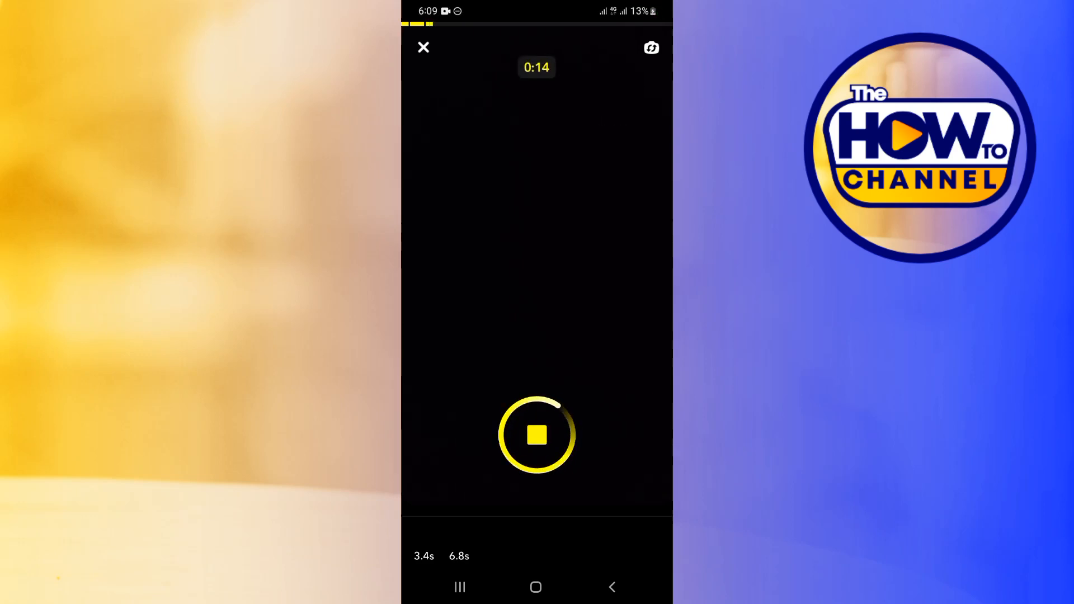
pyautogui.click(537, 435)
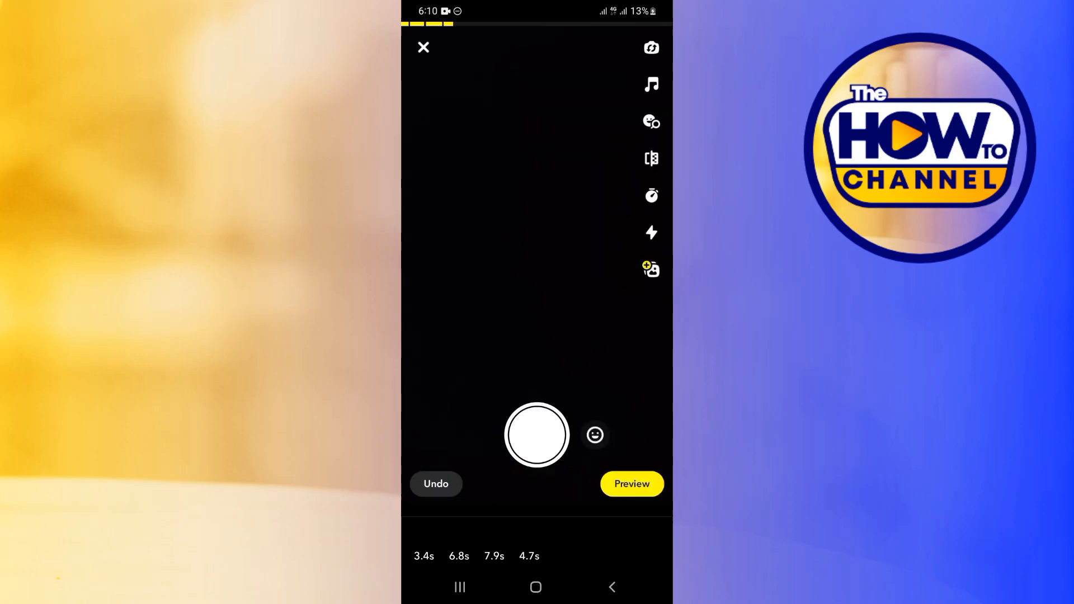